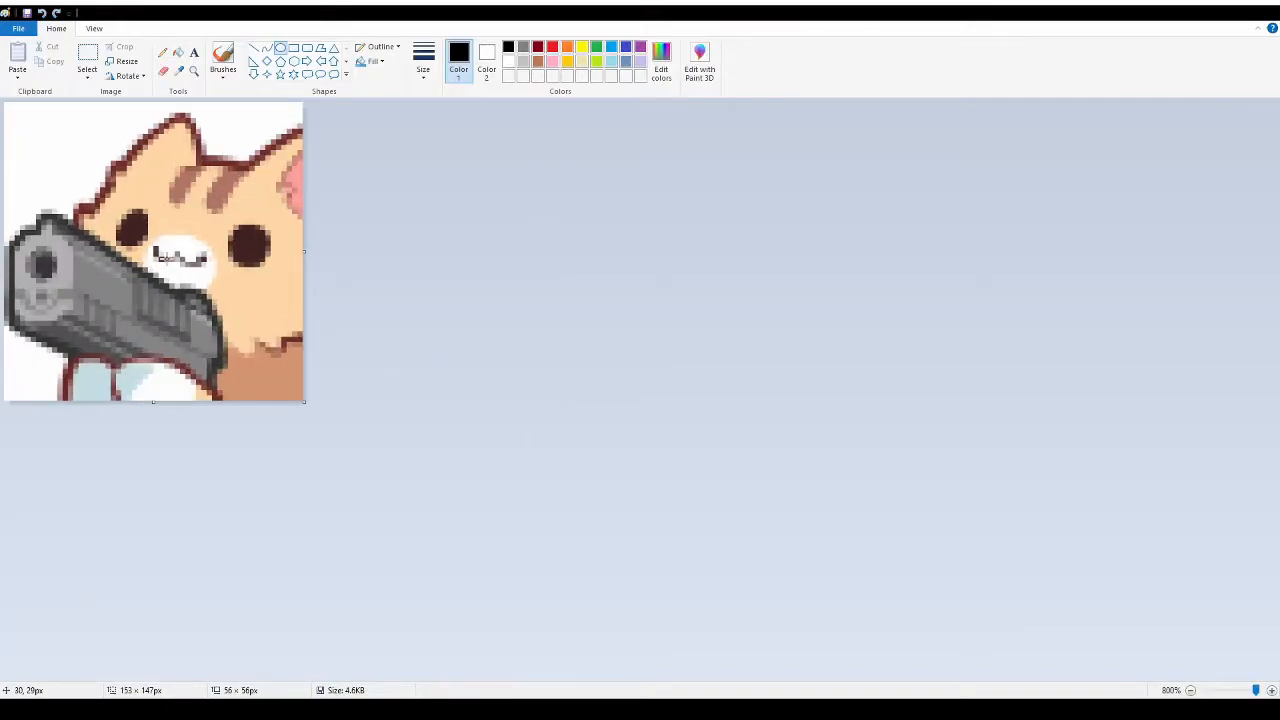
pyautogui.moveTo(456, 638)
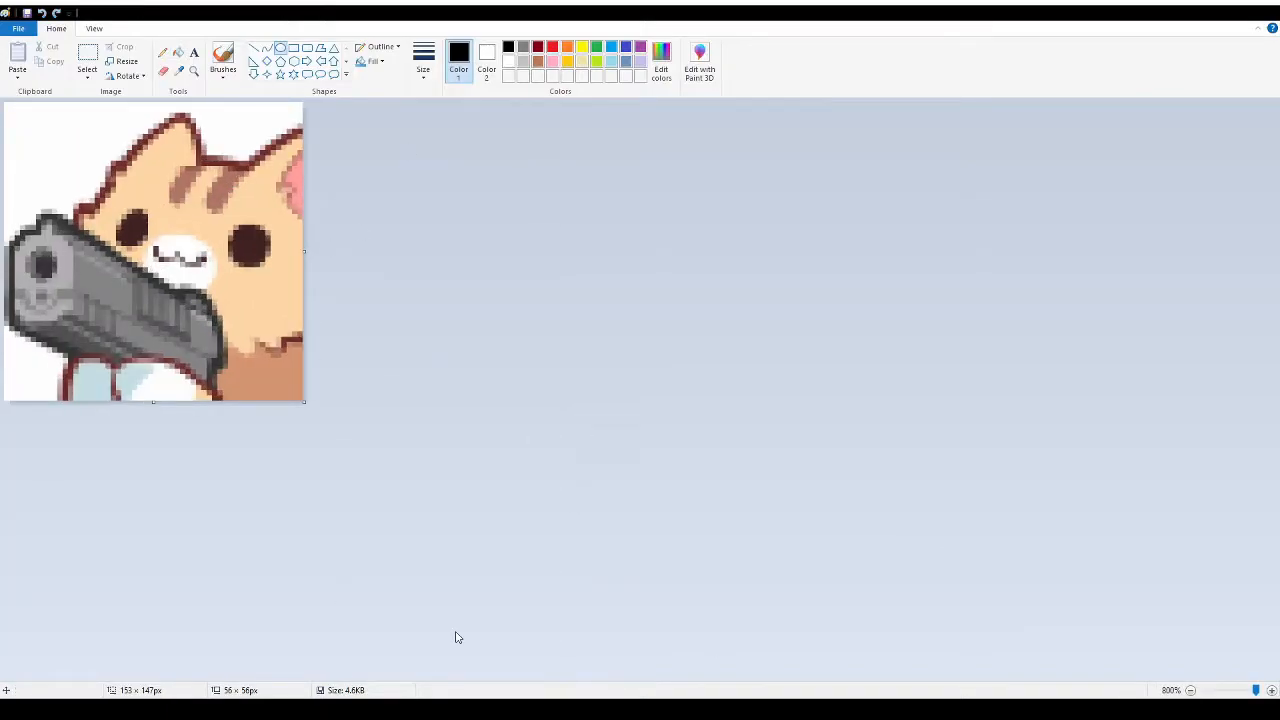
# Select the Brushes tool to paint freehand on the cat picture.
pyautogui.click(224, 56)
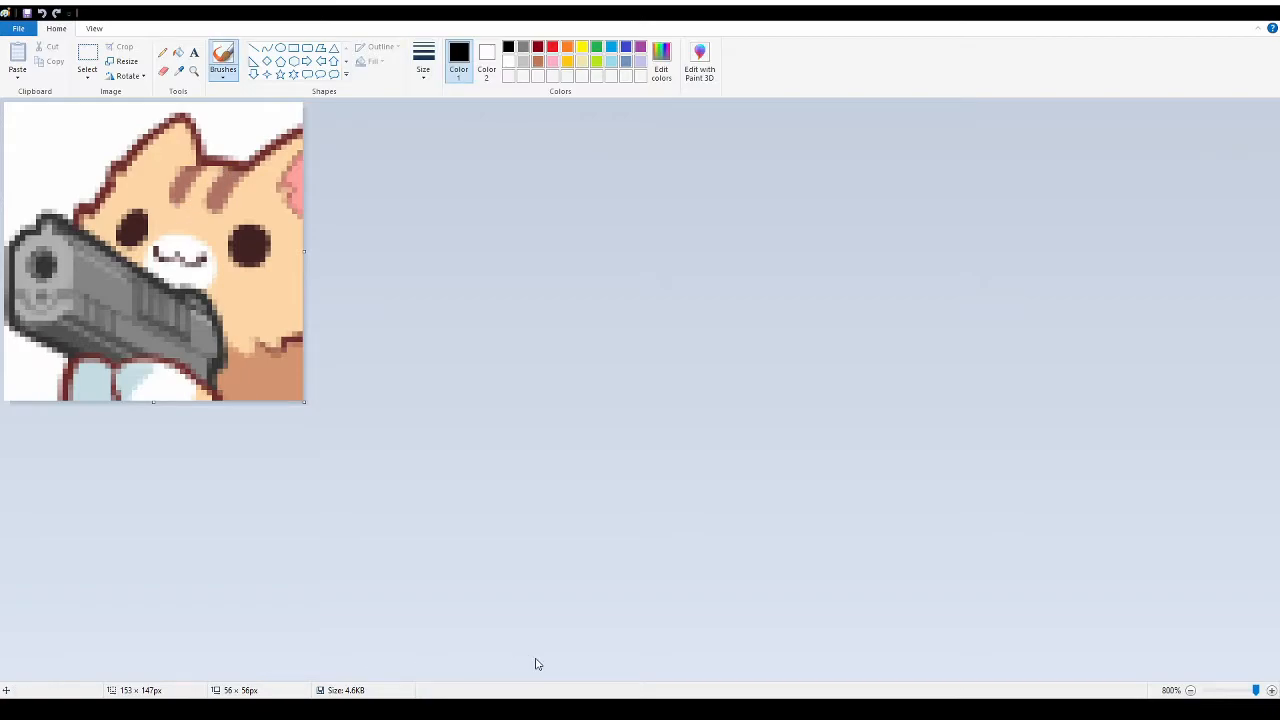
pyautogui.moveTo(252, 102)
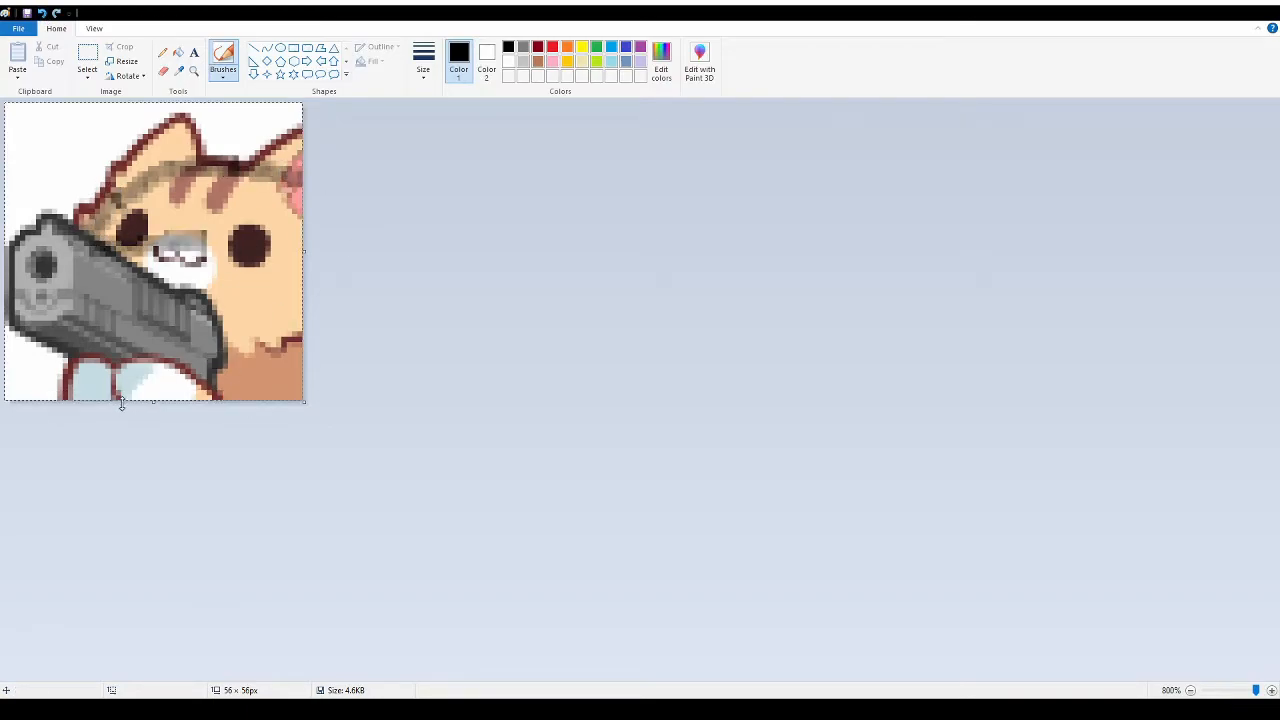
# Paint over the original gun with white, leaving only the cat's head.
pyautogui.moveTo(176, 168); pyautogui.dragTo(300, 178)
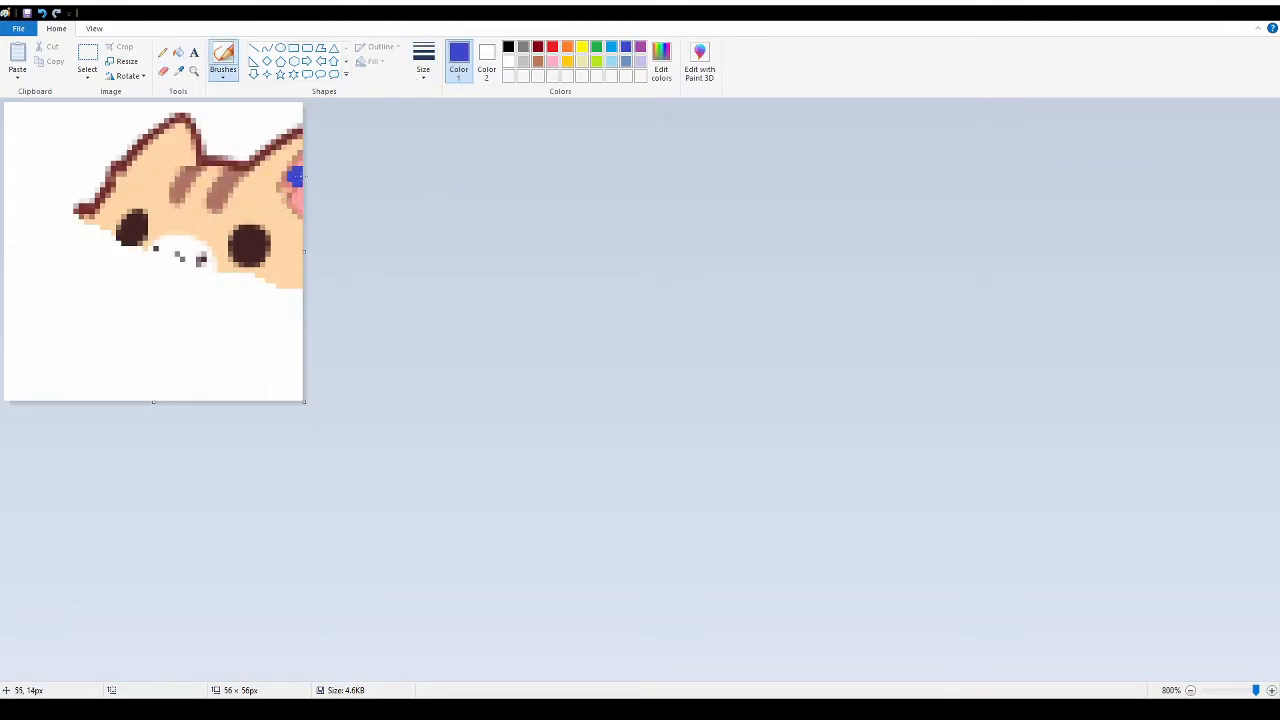
# Draw a grey outline of a new gun pointing down-left from the cat's mouth.
pyautogui.moveTo(290, 176); pyautogui.dragTo(10, 280)
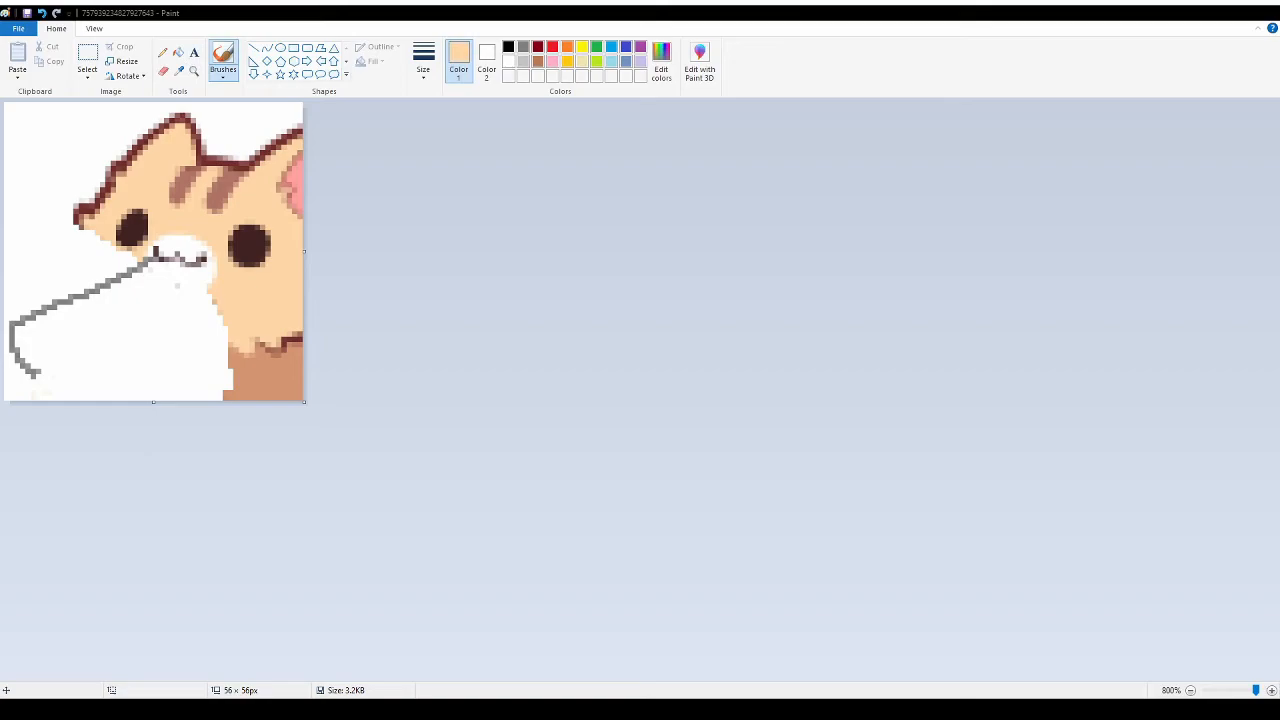
# Complete the gun outline with paw shapes below it and paint both eyes red.
pyautogui.moveTo(24, 396); pyautogui.dragTo(136, 400)
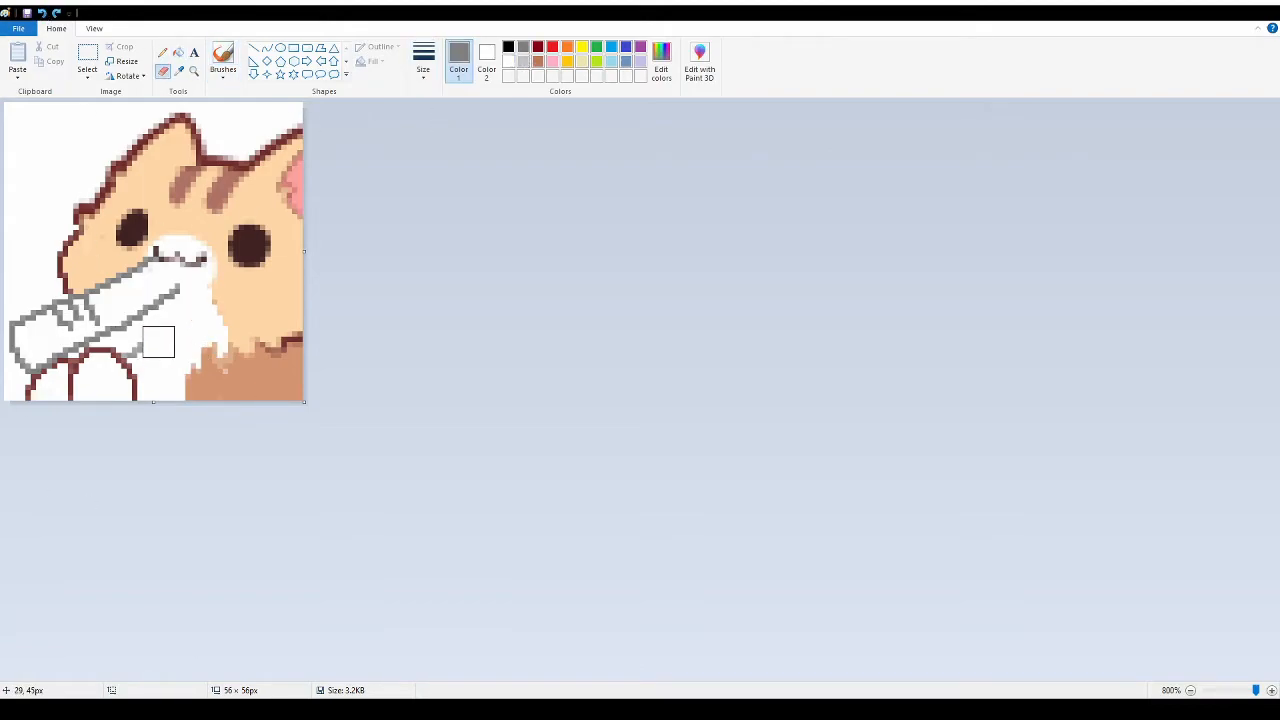
pyautogui.moveTo(158, 342); pyautogui.dragTo(90, 370)
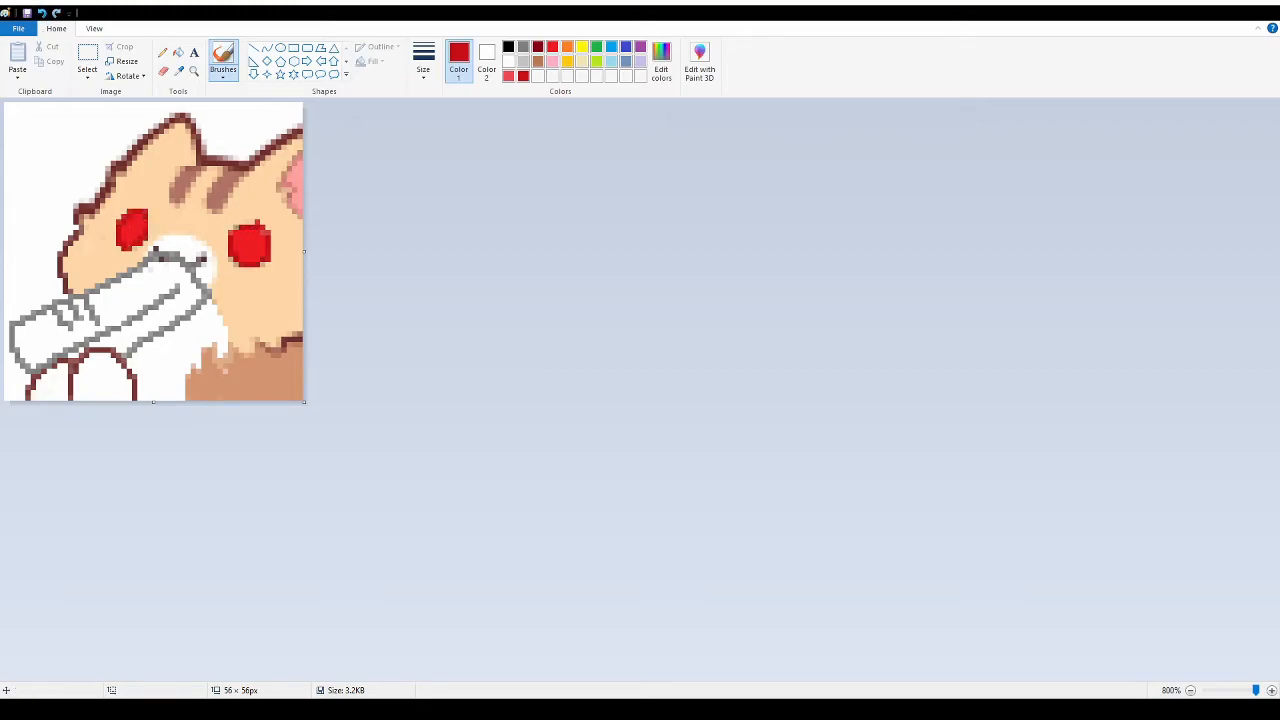
# Fill the inside of the new gun outline with light grey.
pyautogui.click(460, 52)
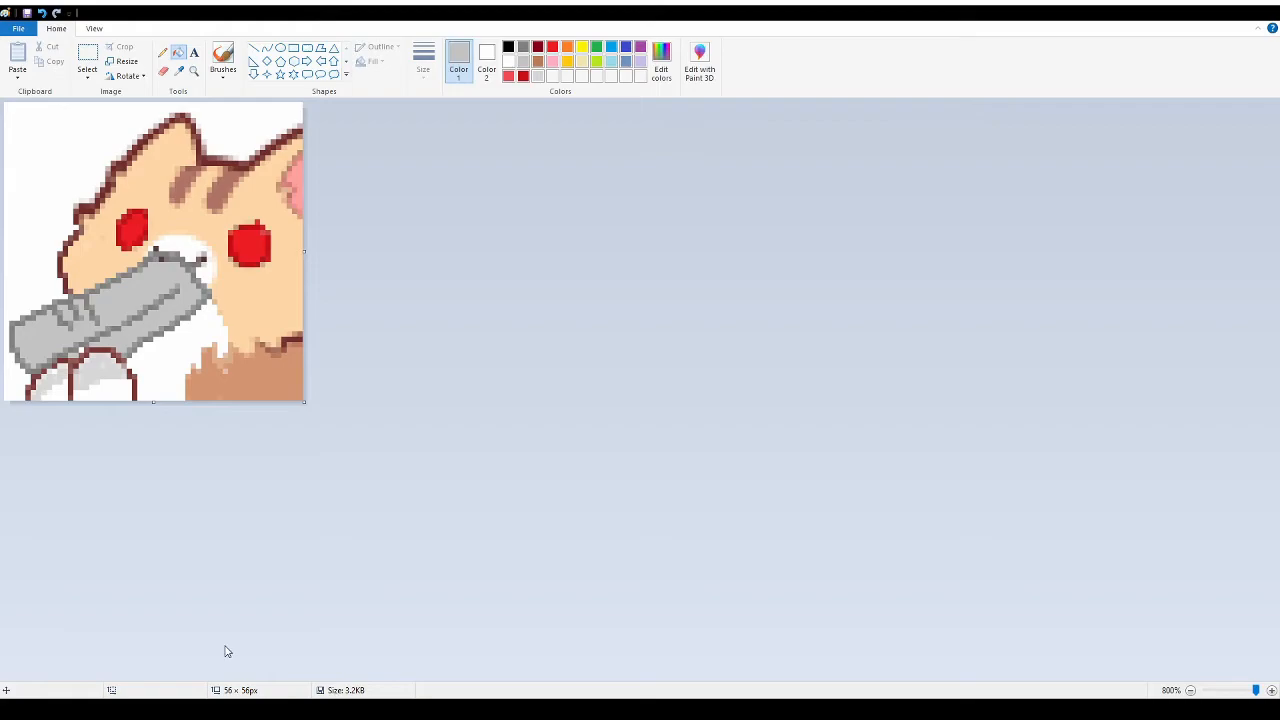
# Shade the gun's edges, barrel and grip with darker grey pixel detail.
pyautogui.click(222, 58)
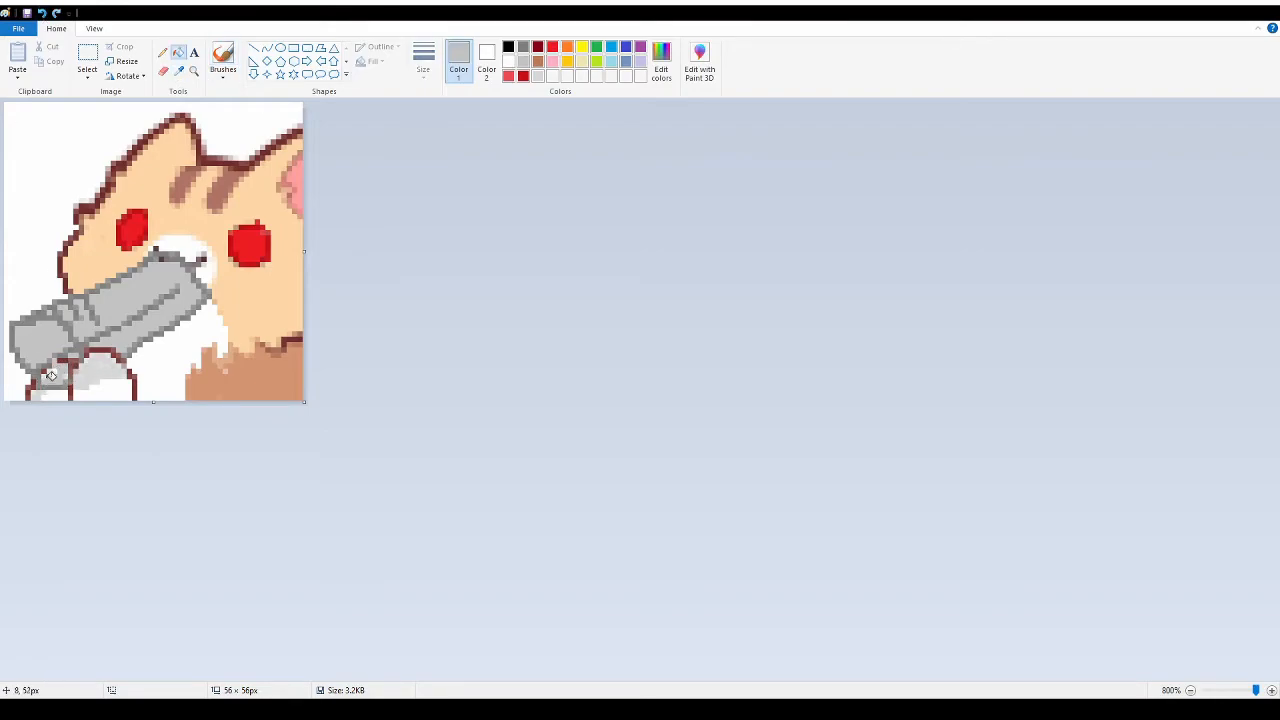
pyautogui.click(222, 58)
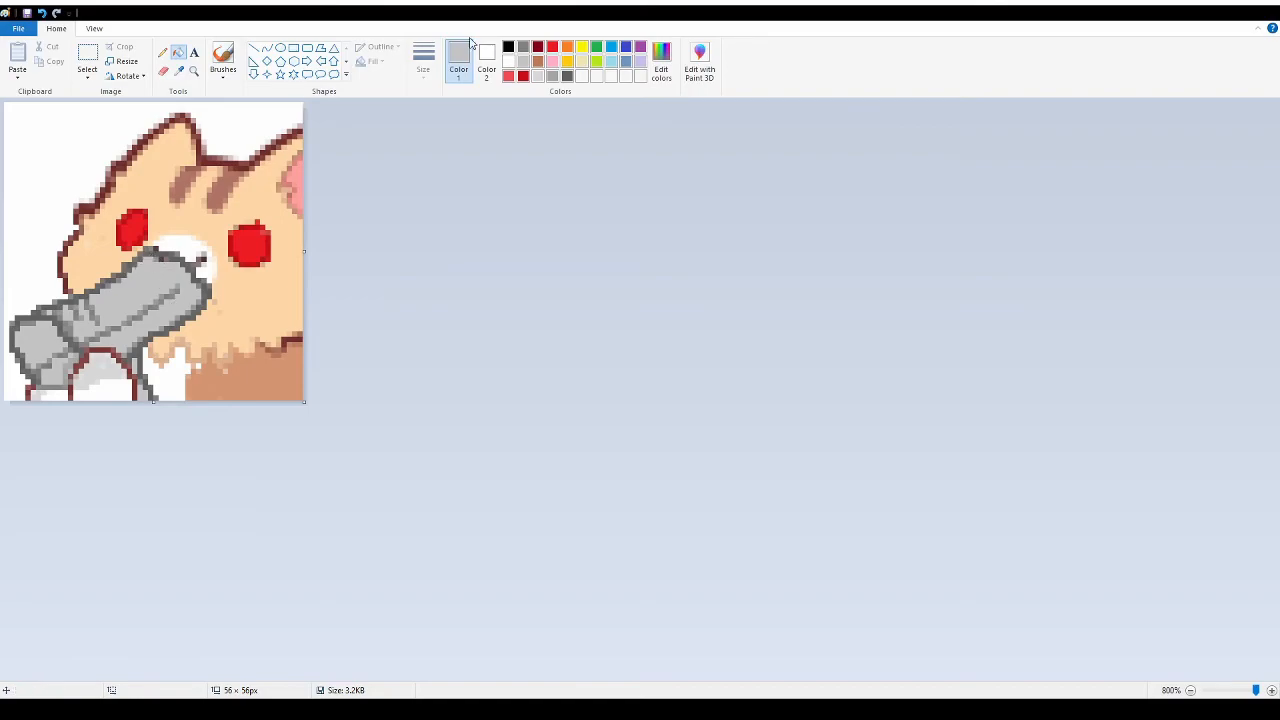
pyautogui.click(224, 60)
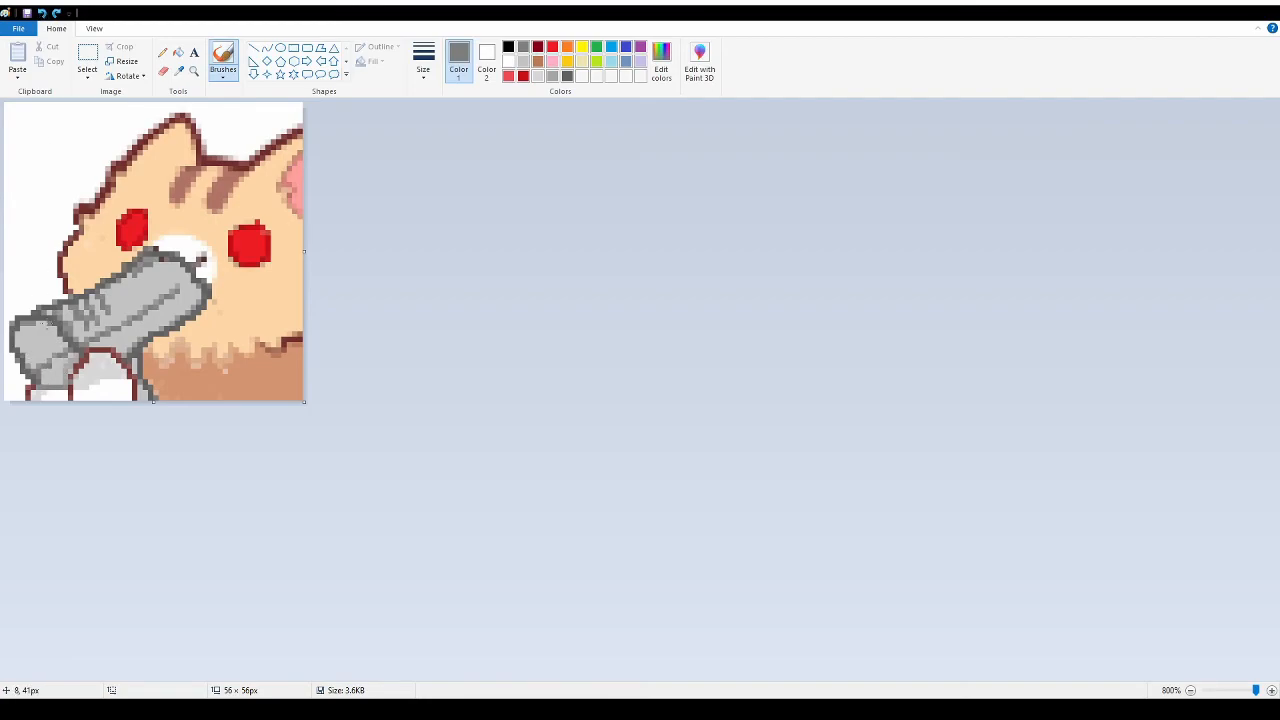
# Brush darker tan shading along the neck, then sample the gun's dark grey with the Color picker.
pyautogui.click(460, 54)
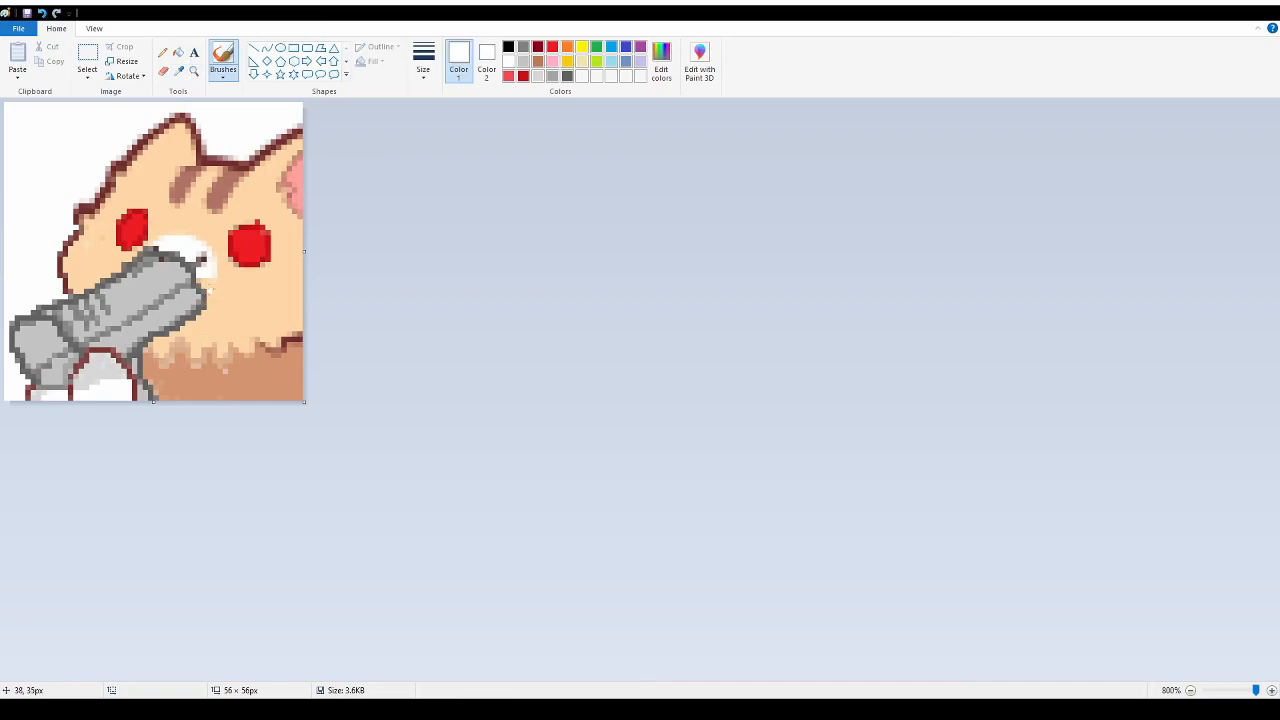
pyautogui.click(460, 52)
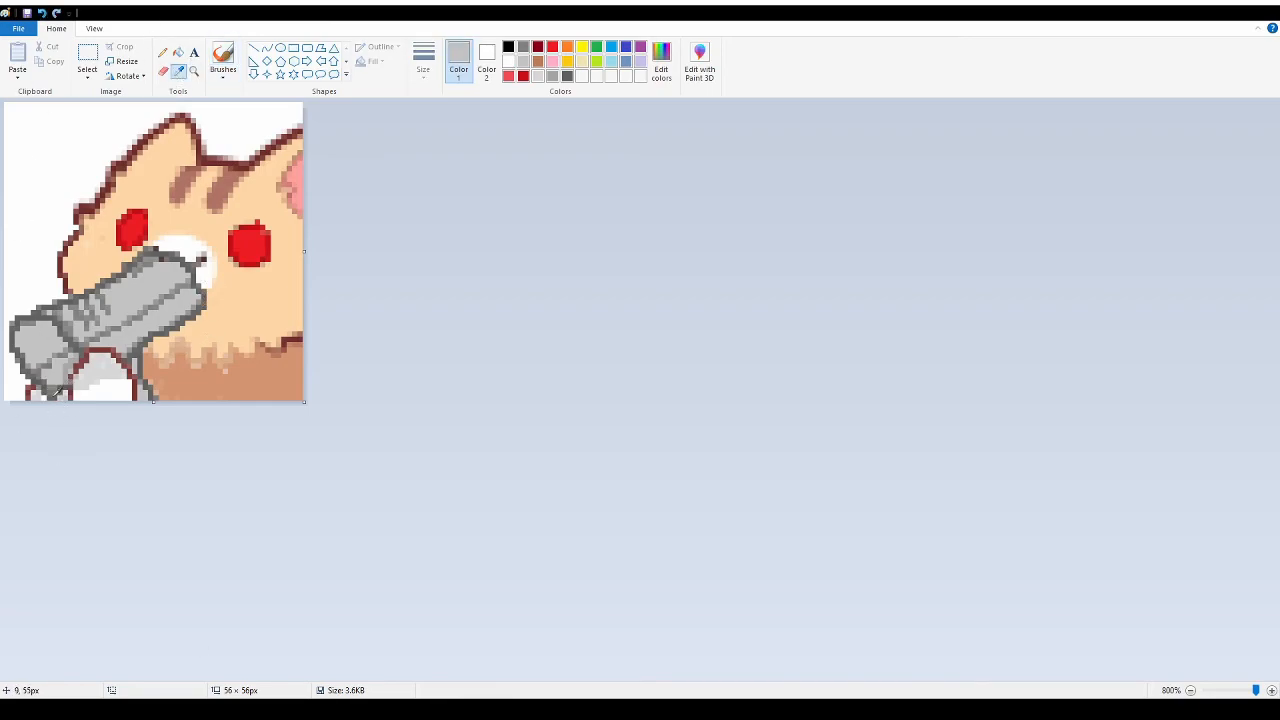
pyautogui.click(224, 58)
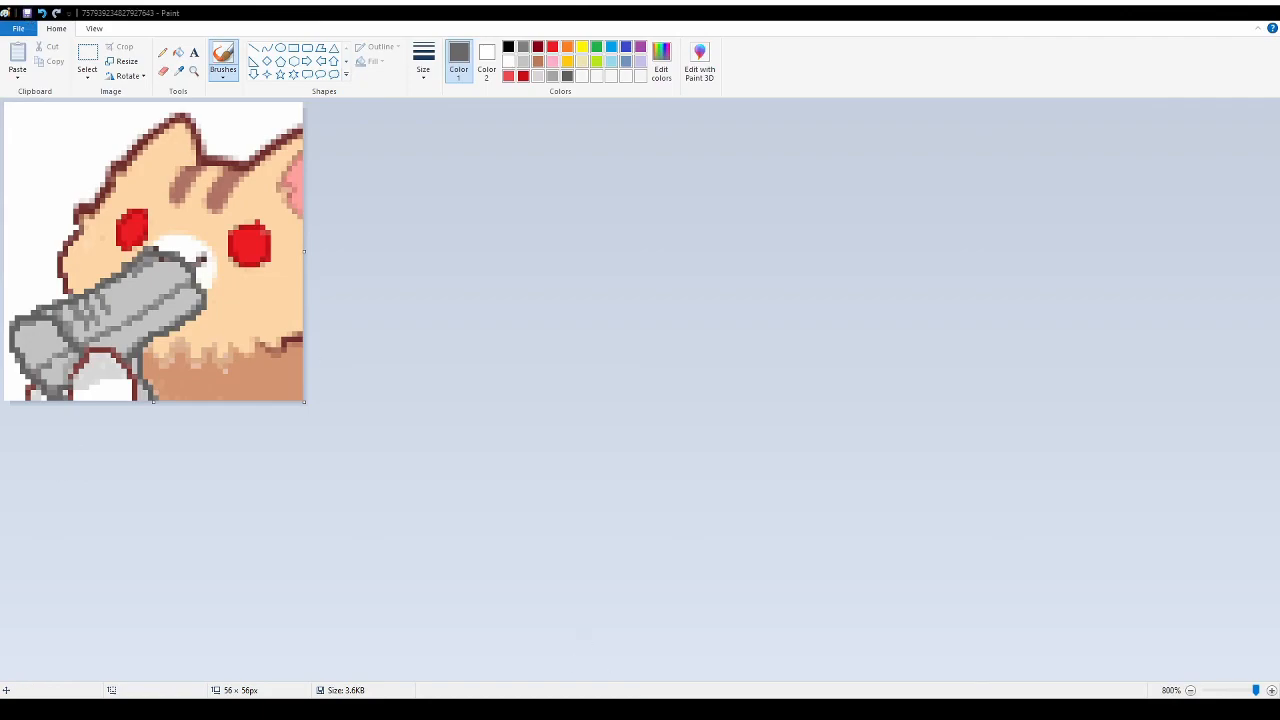